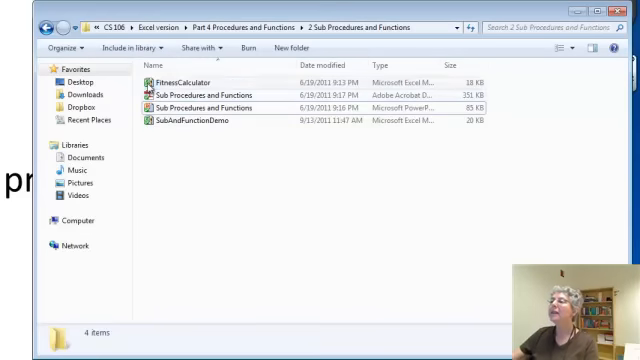
- Open the FitnessCalculator workbook from Windows Explorer to display its input form
double_click(190, 78)
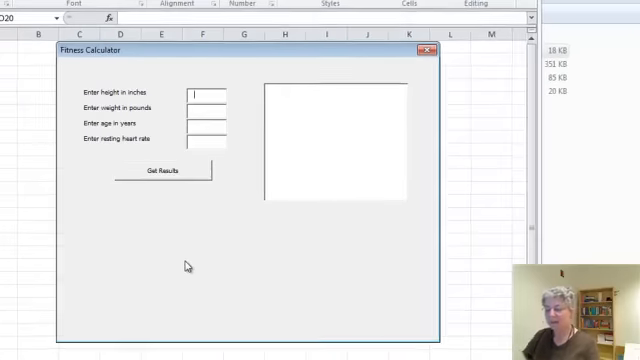
- Enter height 64, weight 139, age 65, heart rate 60 and calculate results
text(64)
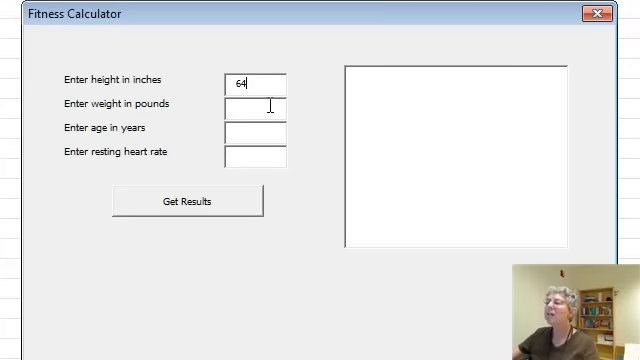
text(139)
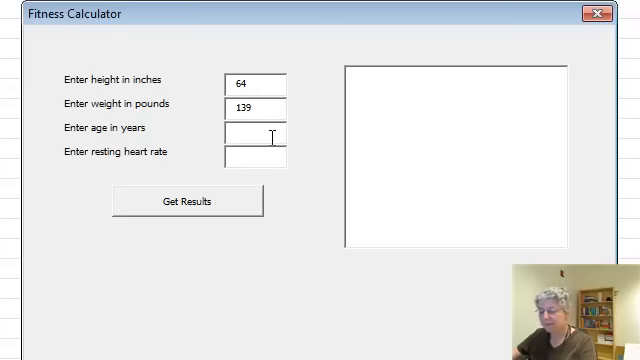
text(65)
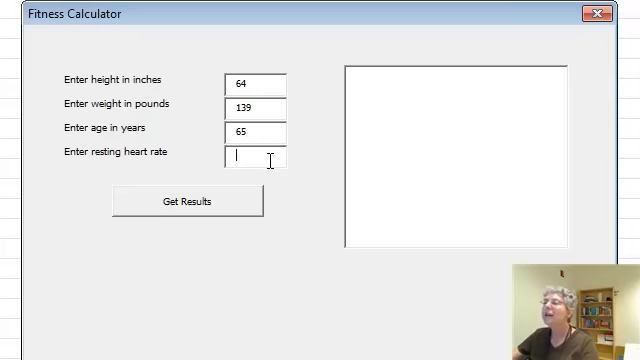
text(6)
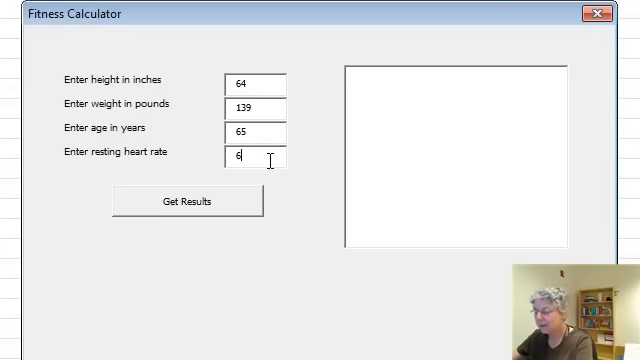
click(187, 201)
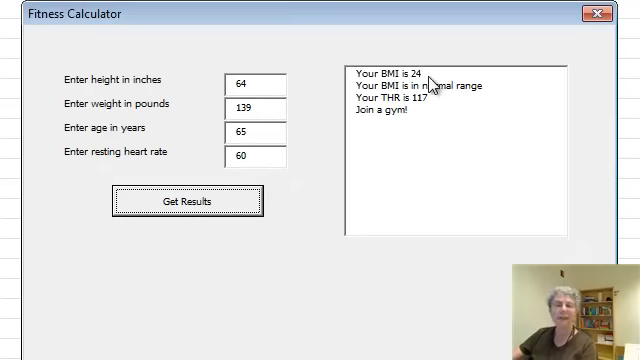
mouse_move(478, 95)
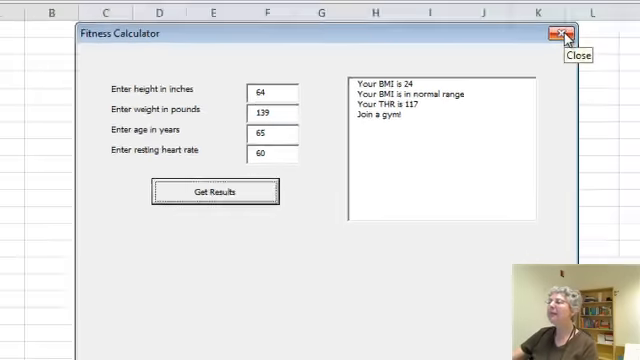
- Close the Fitness Calculator form
click(556, 32)
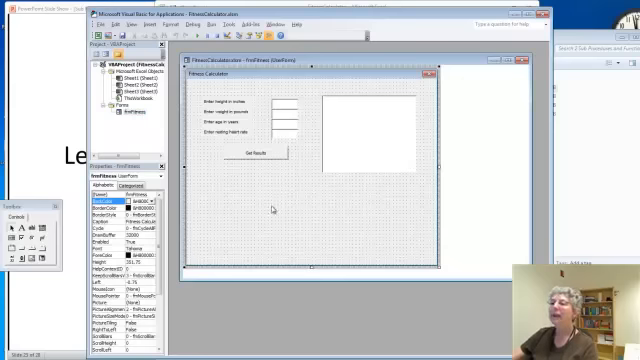
- Bring up the frmFitness context menu to view its code
right_click(115, 110)
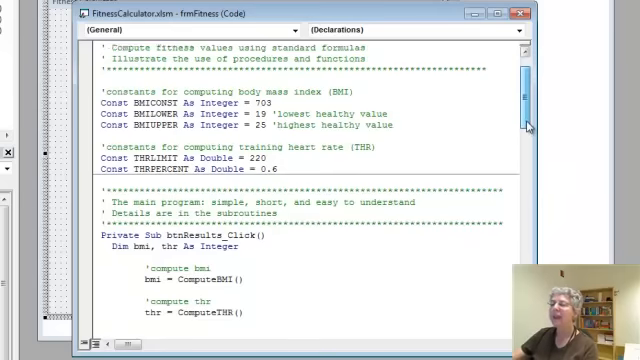
scroll(down, 3)
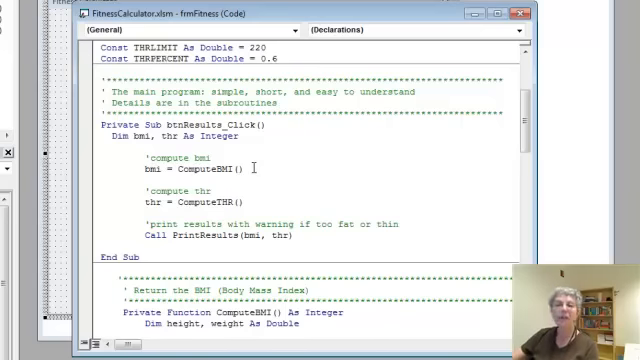
click(172, 207)
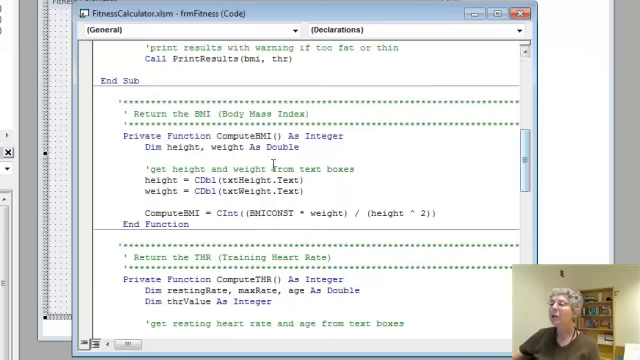
mouse_move(373, 186)
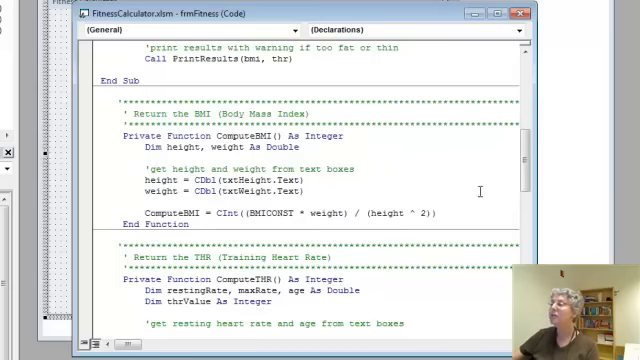
scroll(down, 3)
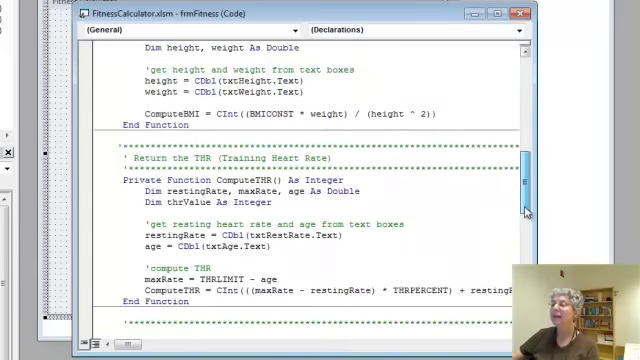
scroll(down, 3)
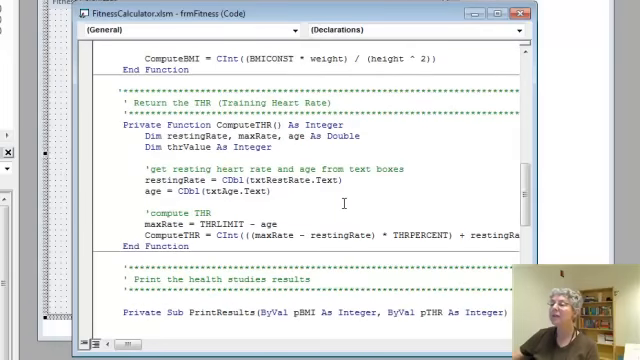
mouse_move(343, 198)
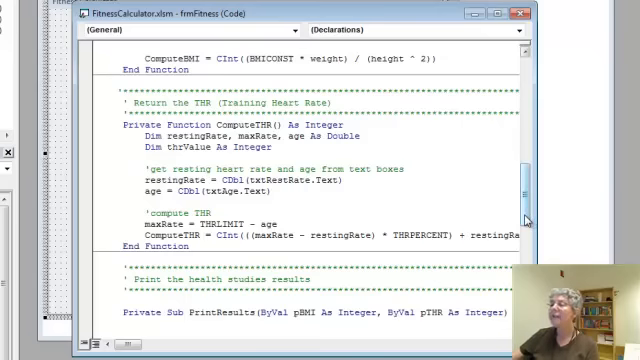
scroll(down, 3)
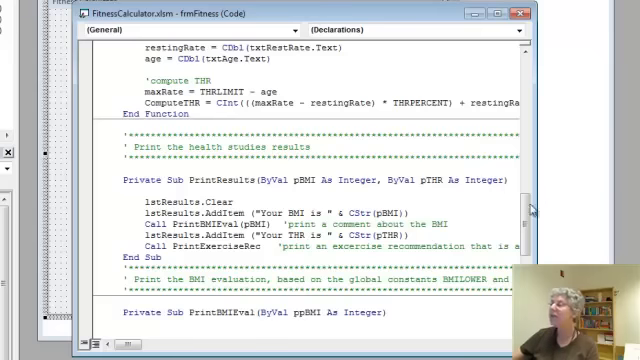
scroll(up, 3)
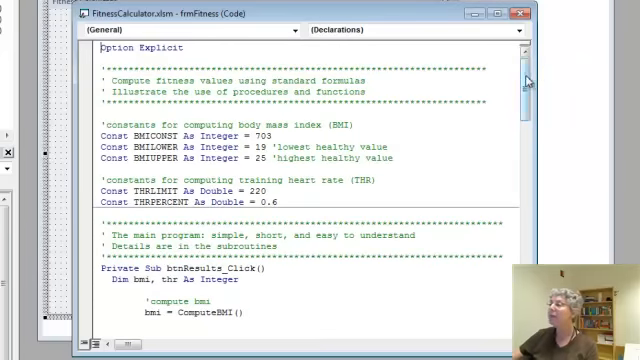
scroll(down, 3)
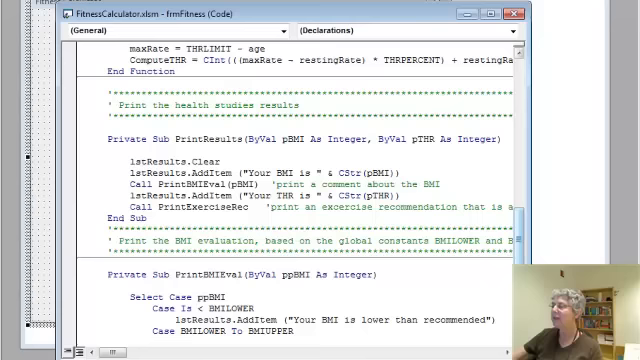
scroll(down, 3)
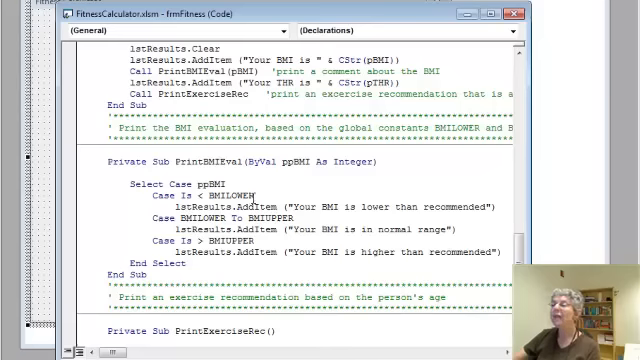
mouse_move(452, 206)
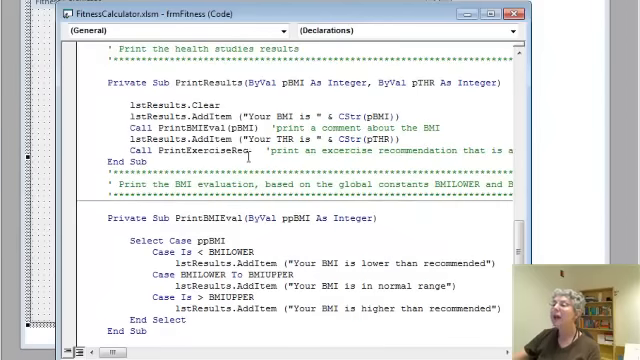
scroll(down, 3)
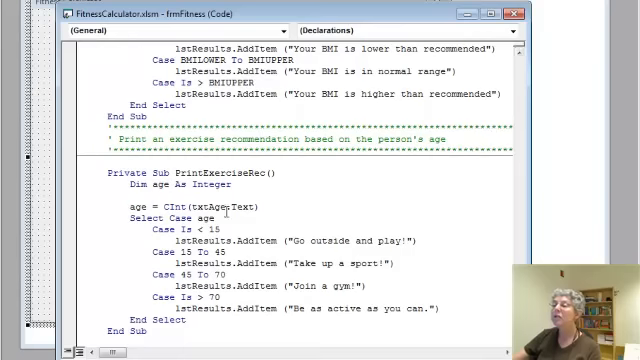
mouse_move(287, 216)
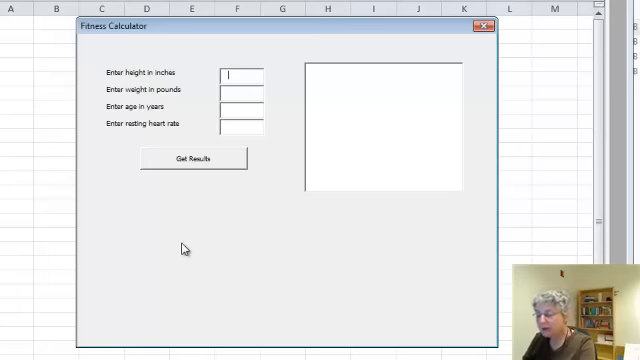
- Enter height 64, weight 129 and age 66 into the running Fitness Calculator
text(64)
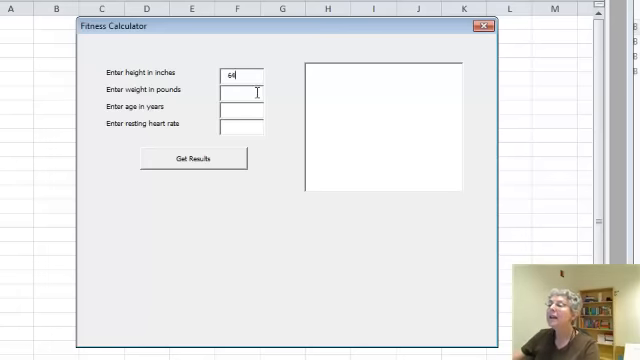
text(129)
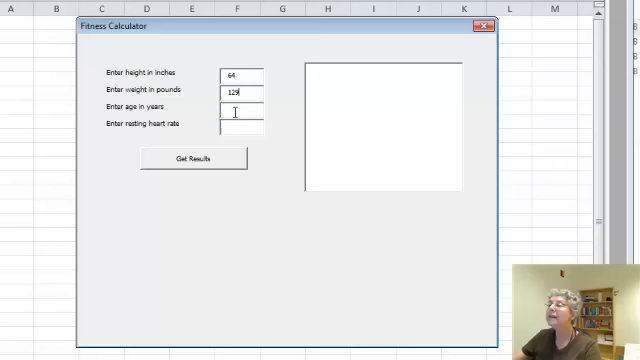
text(66)
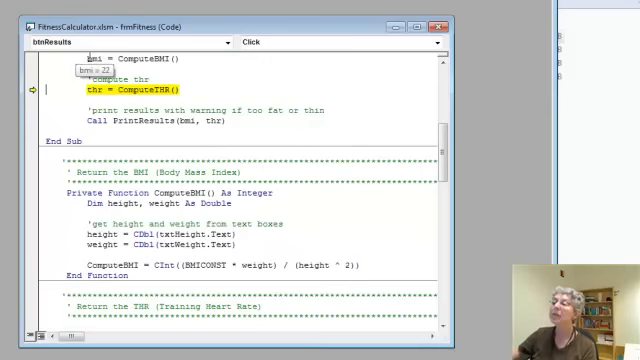
mouse_move(137, 100)
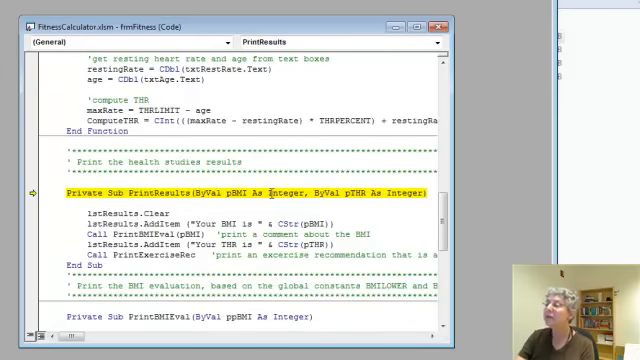
mouse_move(244, 193)
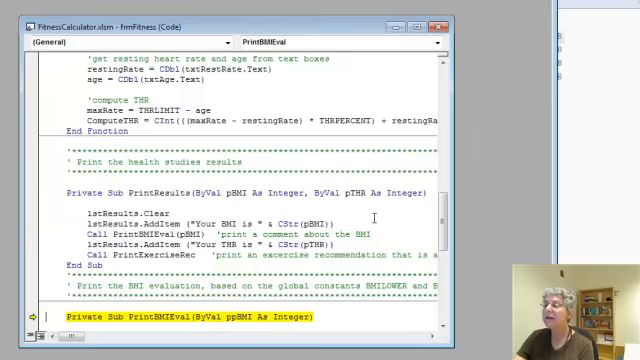
- Step with F8 to the normal-range Case BMILOWER To BMIUPPER line
scroll(down, 3)
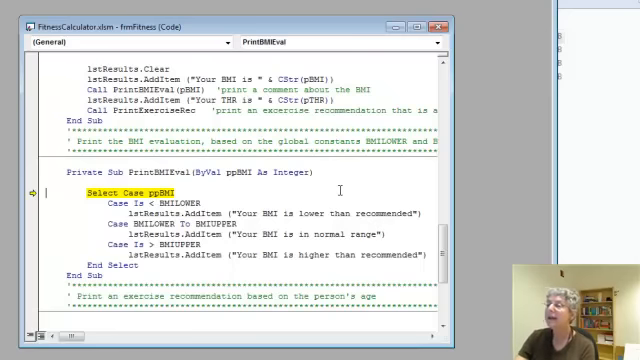
key(F8)
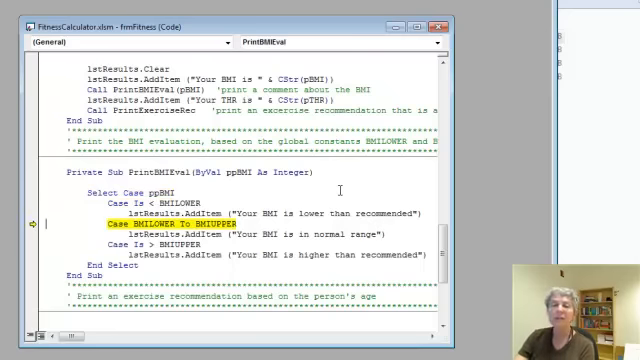